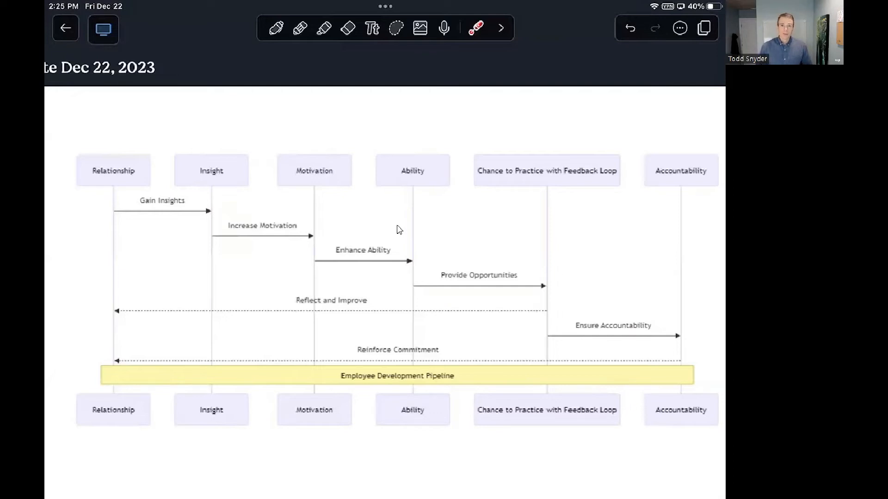
left_click_drag(235, 119, 158, 195)
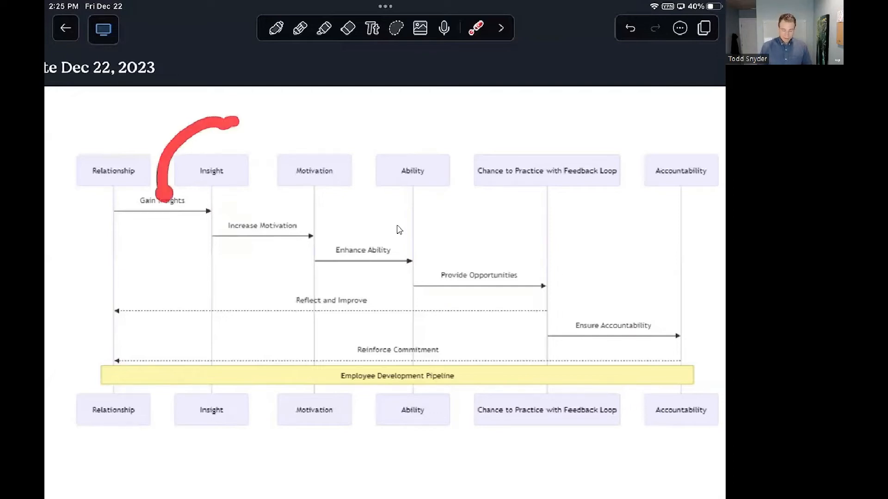
left_click(629, 28)
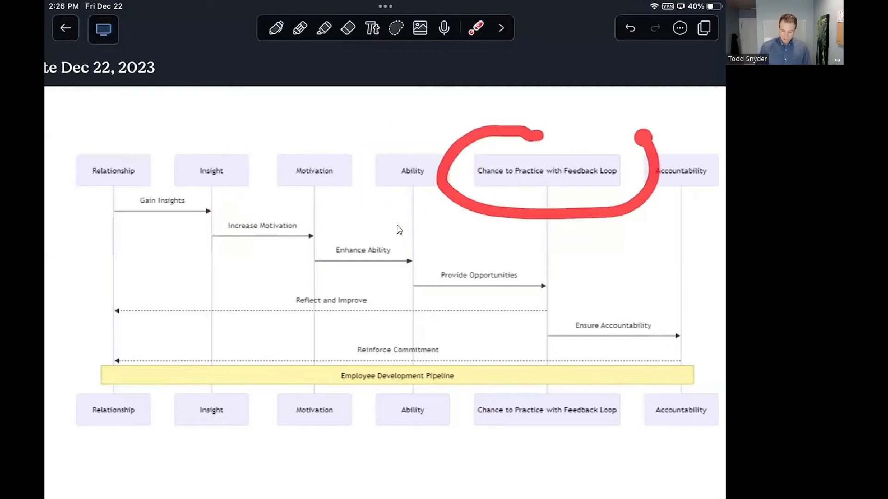
left_click(628, 28)
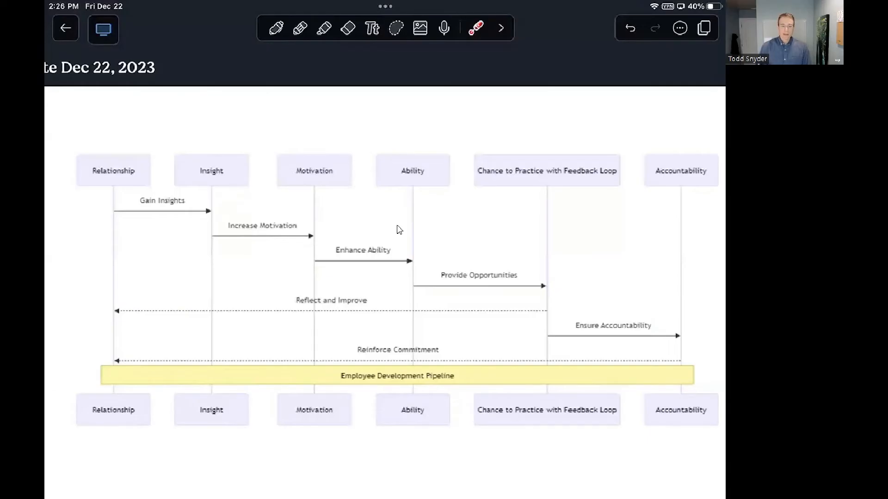